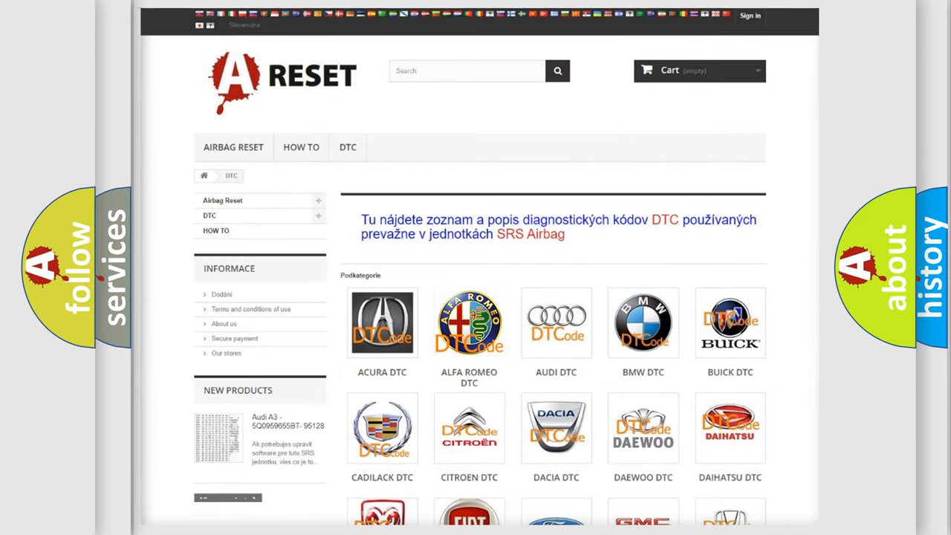
# View the Alfa Romeo DTC list, browsing down through the codes and back to the top.
pyautogui.click(469, 323)
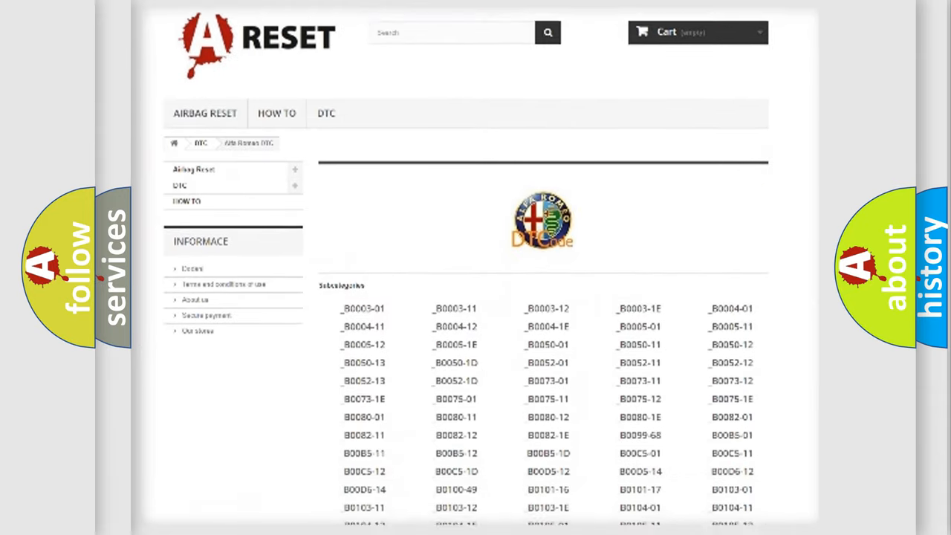
pyautogui.scroll(-3)
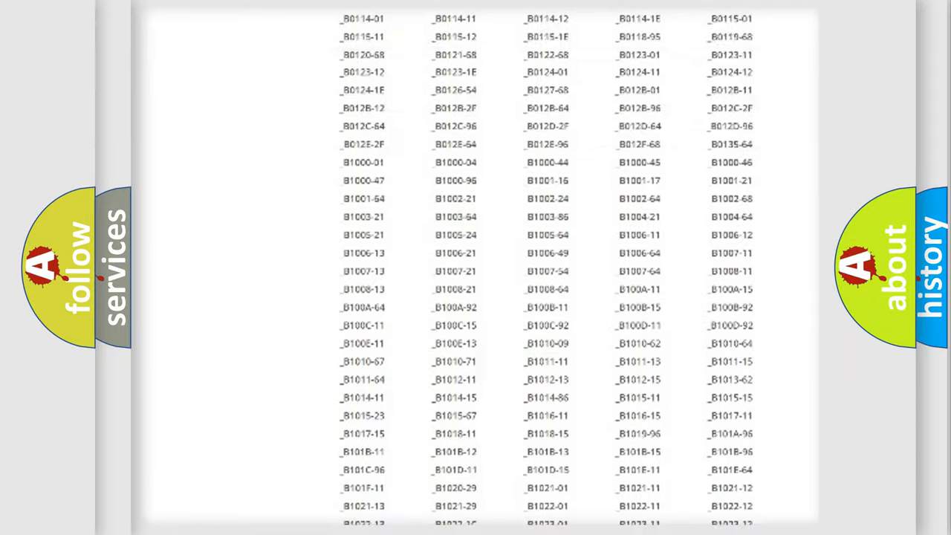
pyautogui.scroll(3)
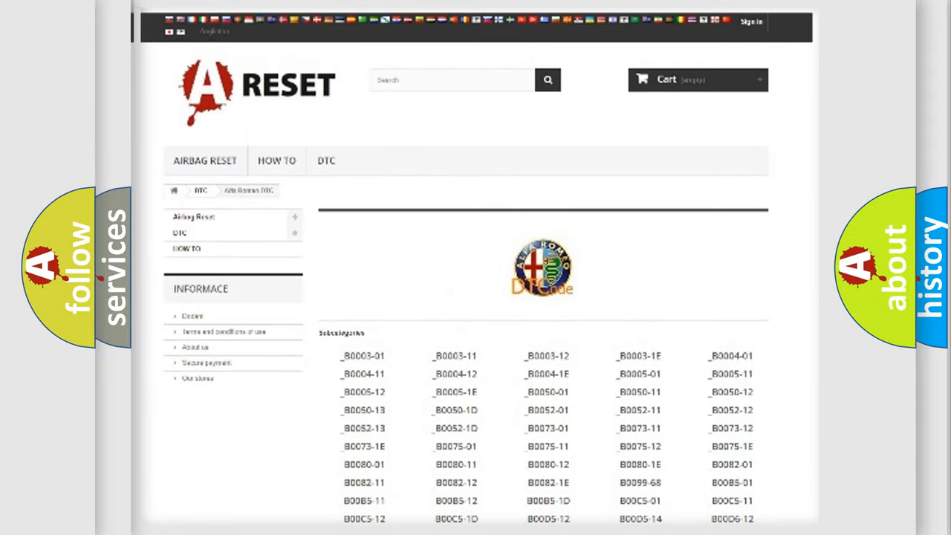